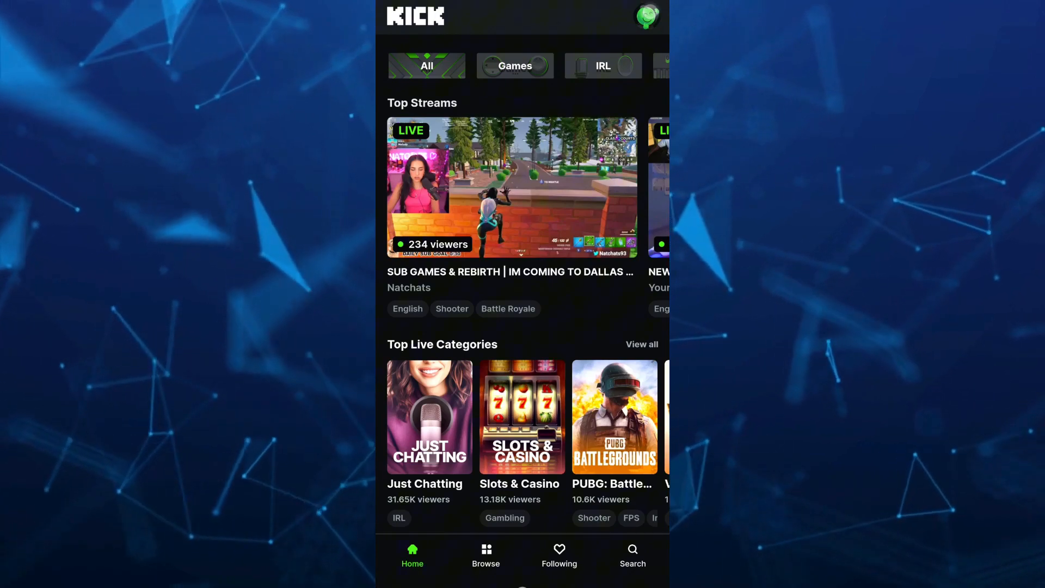
Leave the Kick app's home feed for kick.com in the mobile browser
click(646, 16)
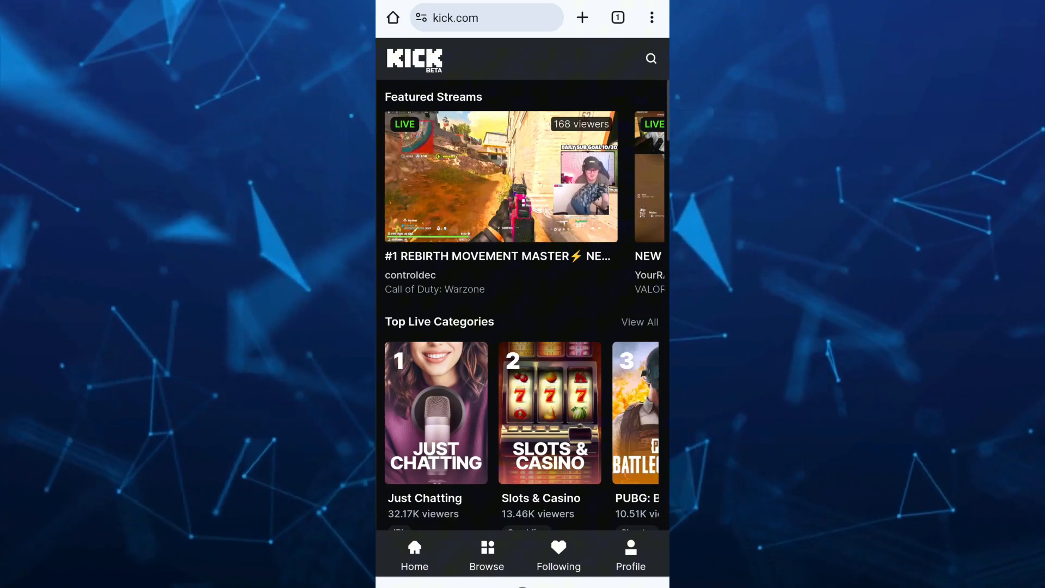
Reach Kick's Stream URL and Key page through the profile menu and dashboard settings
click(629, 555)
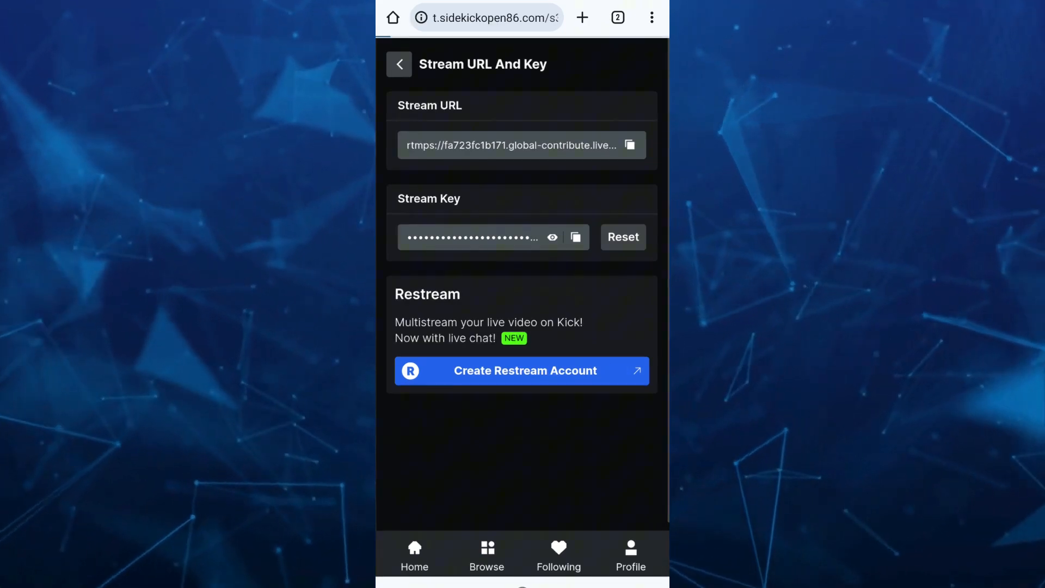
Start a Restream account from the Kick stream key page, reaching Restream's sign-up form
click(523, 370)
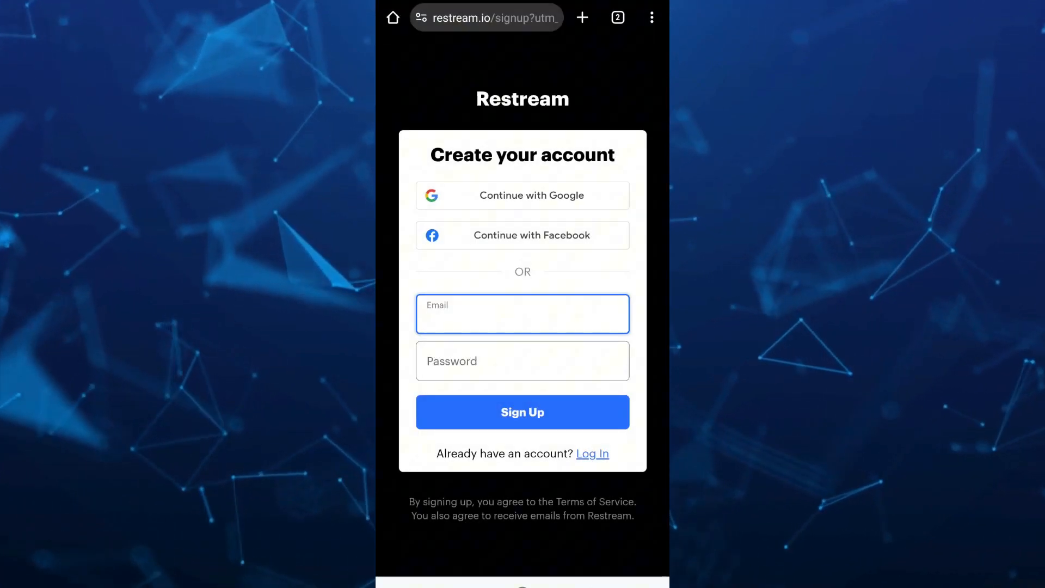
click(521, 313)
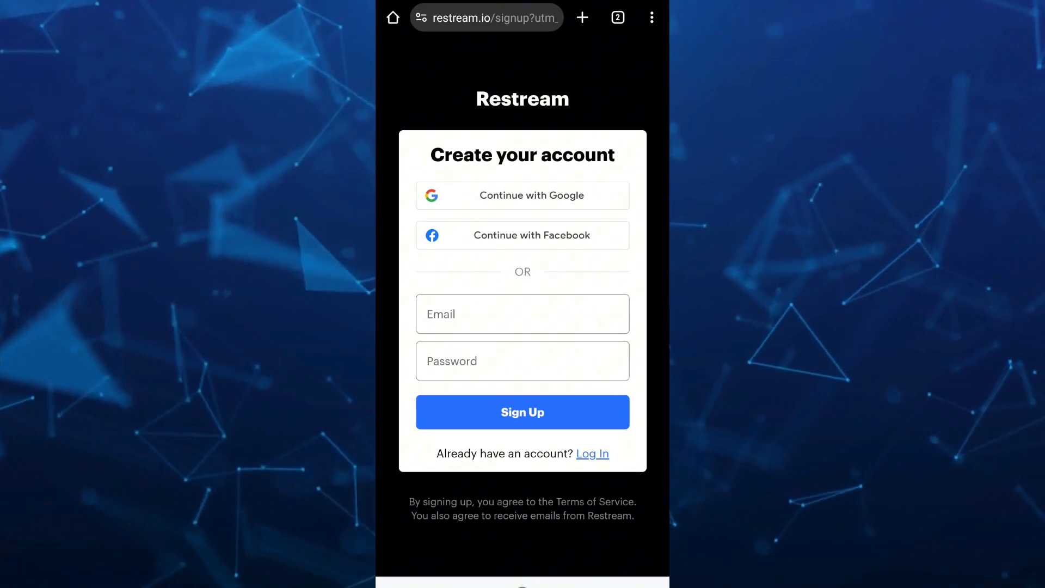
Sign into Restream with Google so the Kick channel form appears with RTMP URL and key prefilled
click(522, 195)
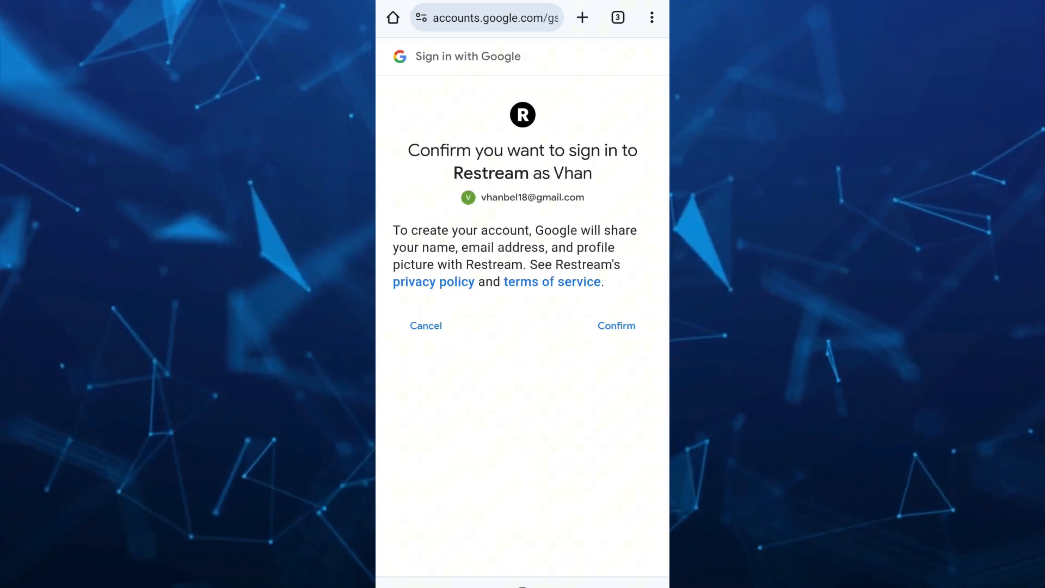
click(426, 326)
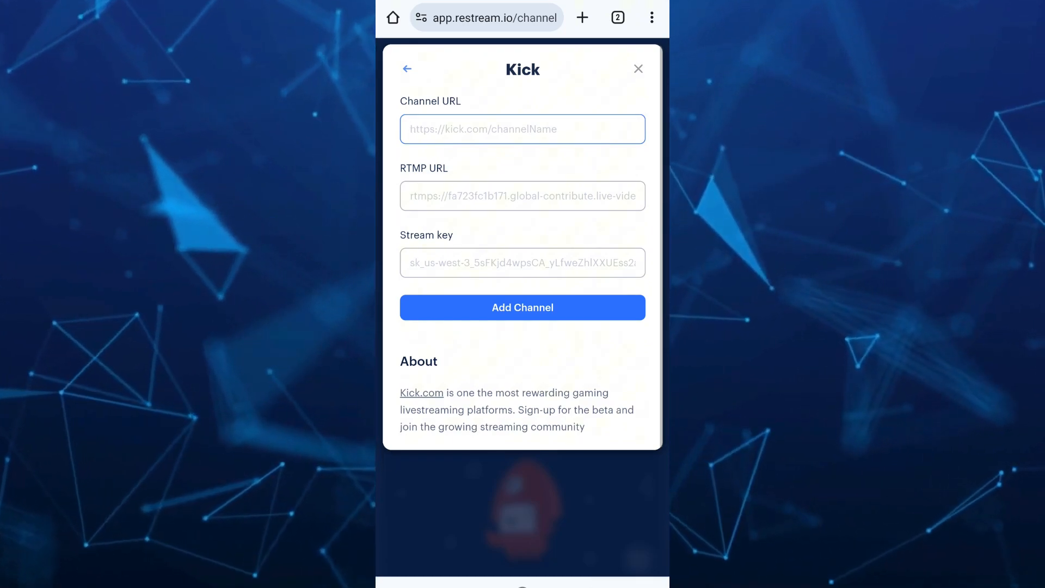
click(521, 129)
text(Https)
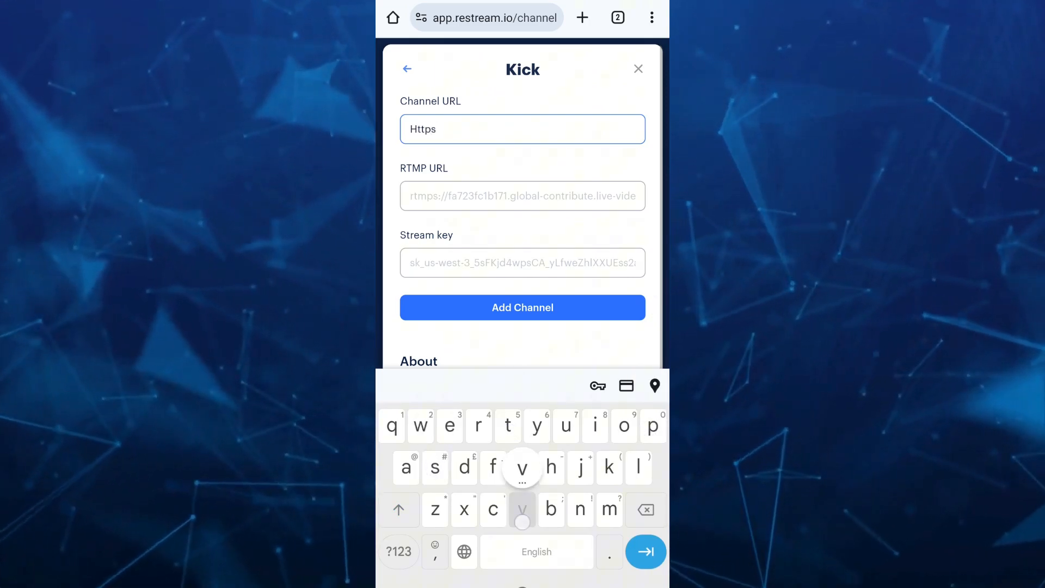
text(:)
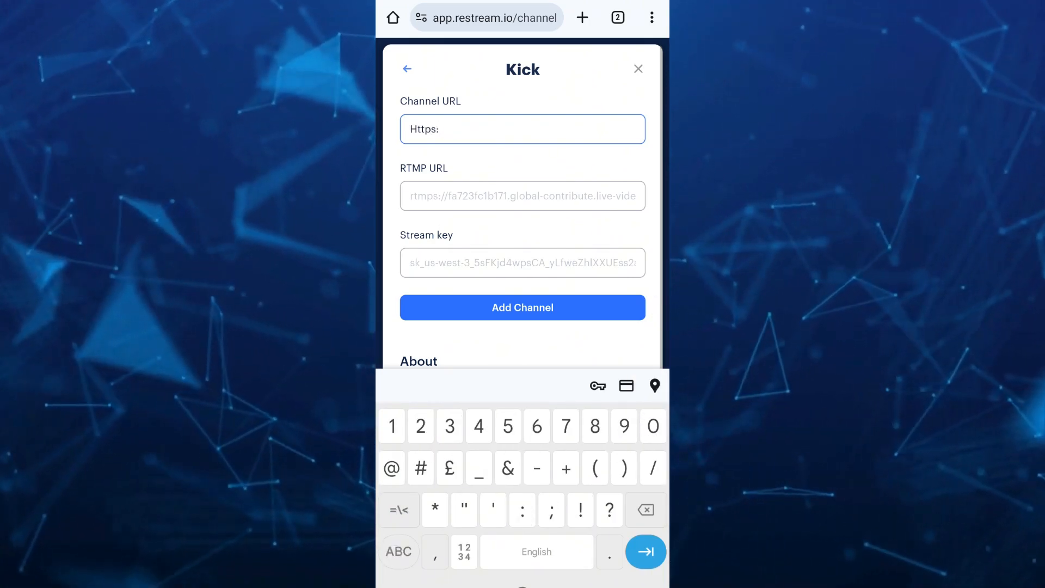
text(//)
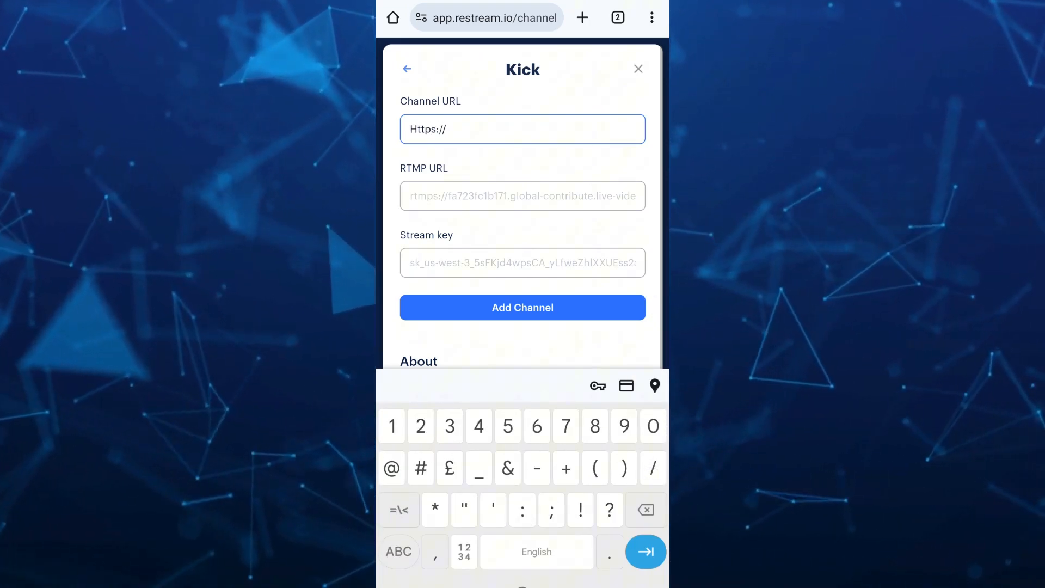
text(kick.com/)
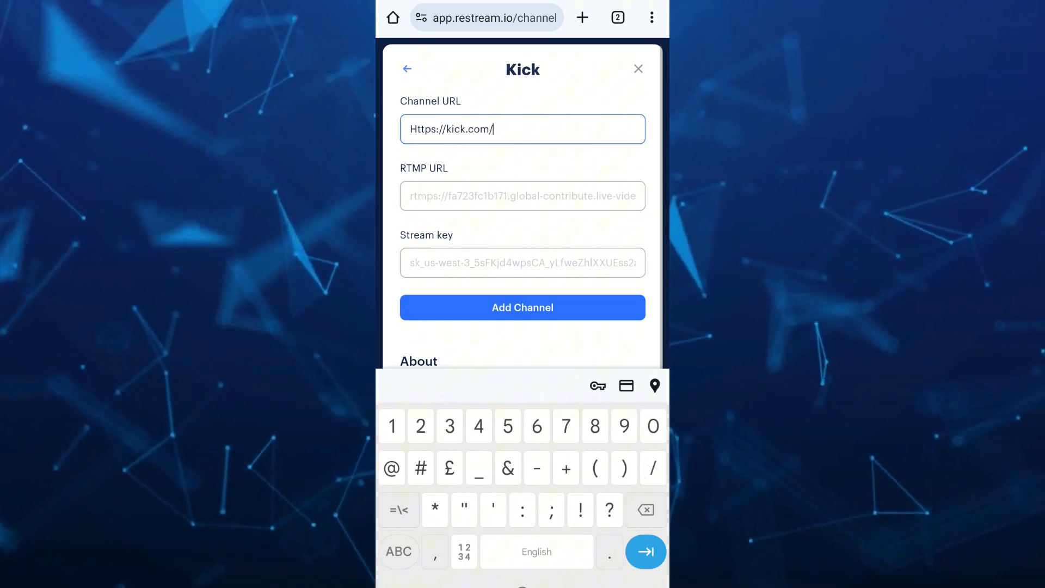
text(vha)
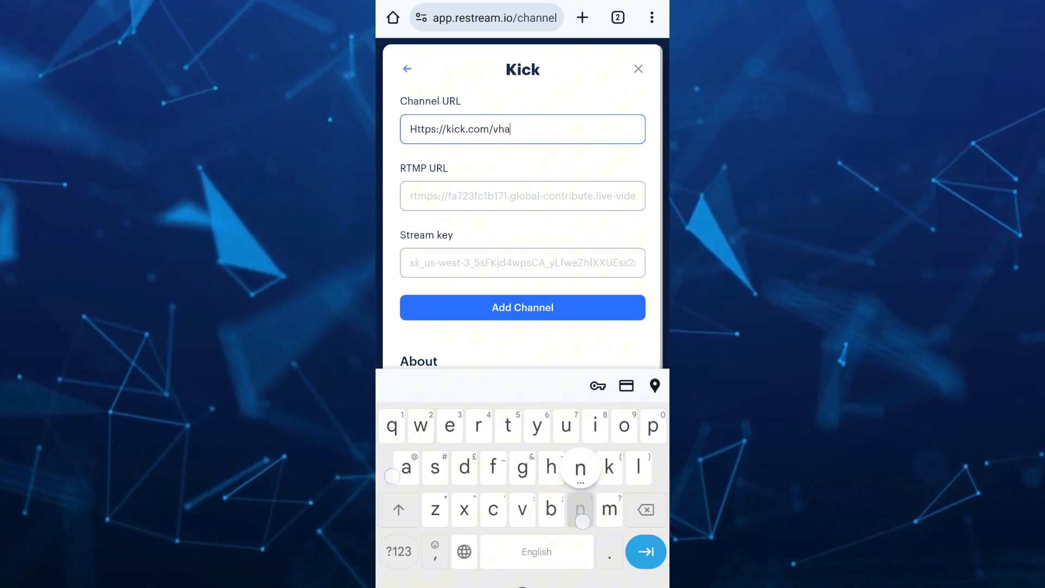
text(nbel202)
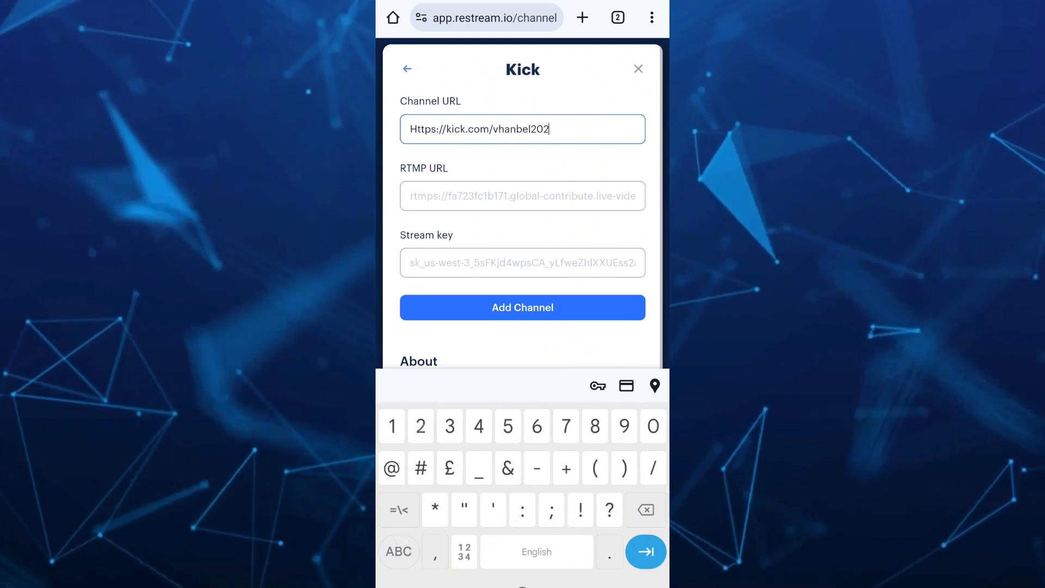
text(4)
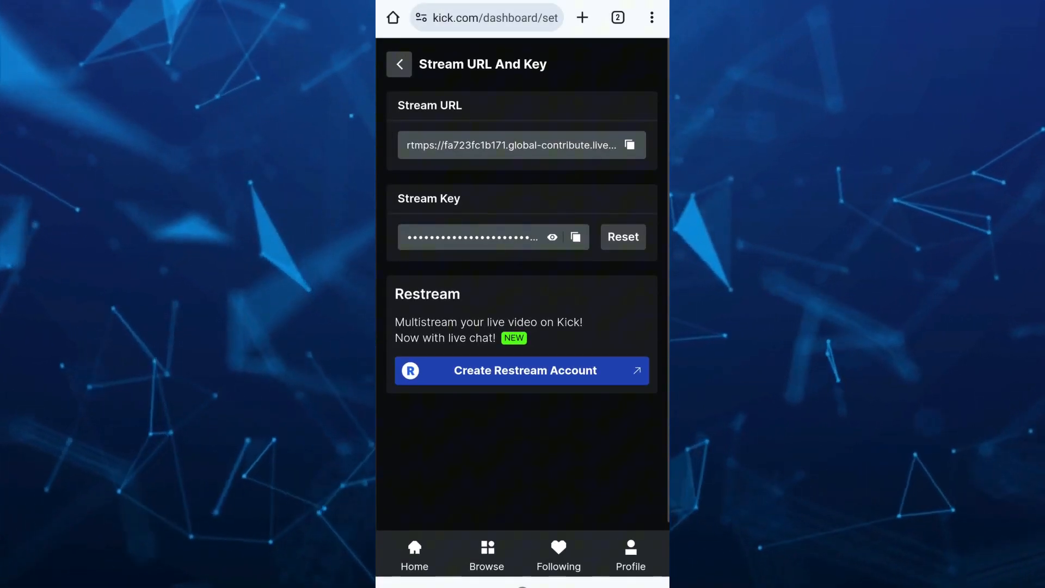
Paste Kick's stream URL as RTMP URL and its stream key, then submit Add Channel
click(630, 145)
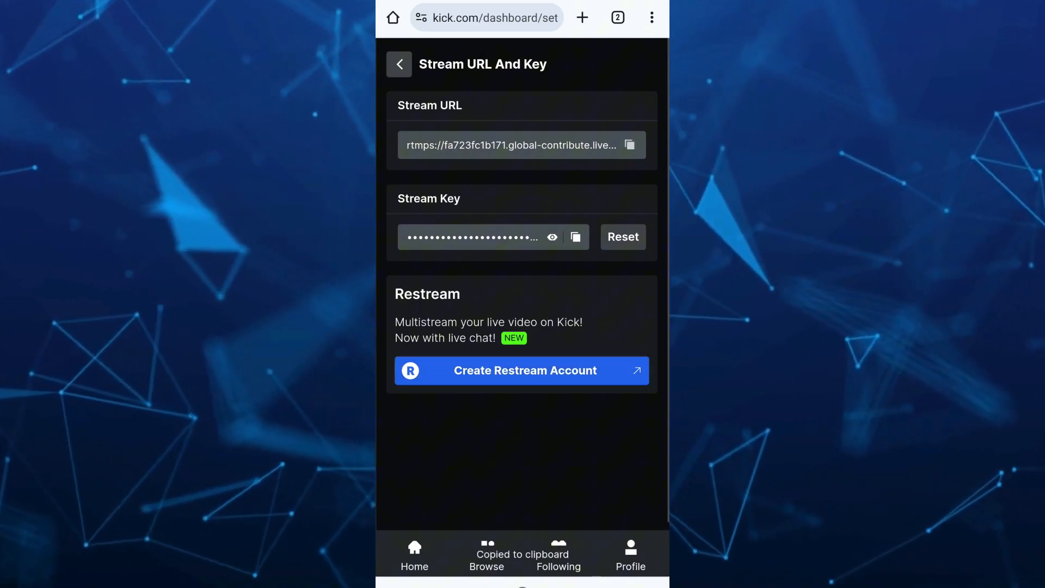
click(522, 370)
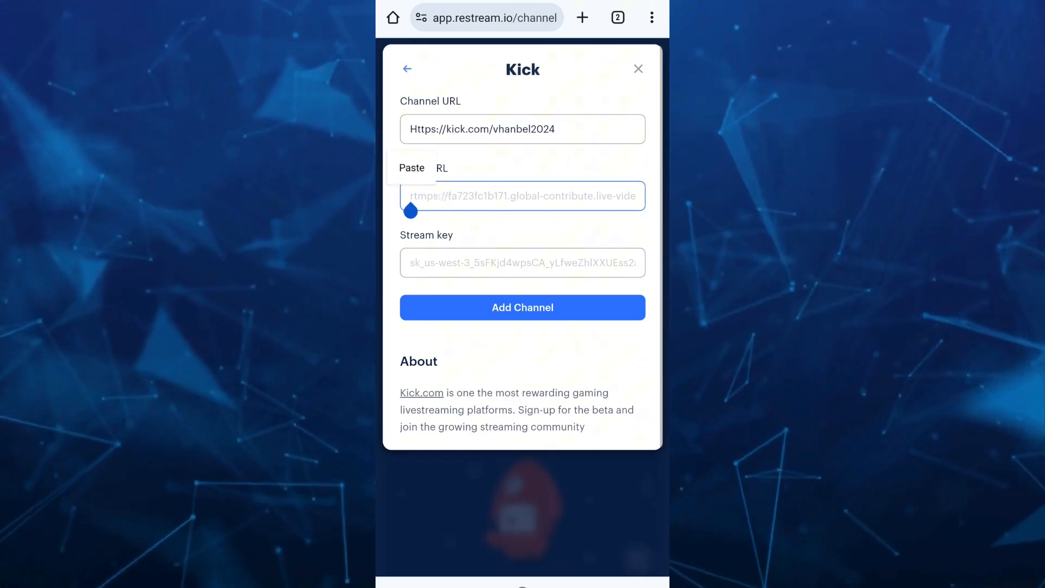
click(522, 196)
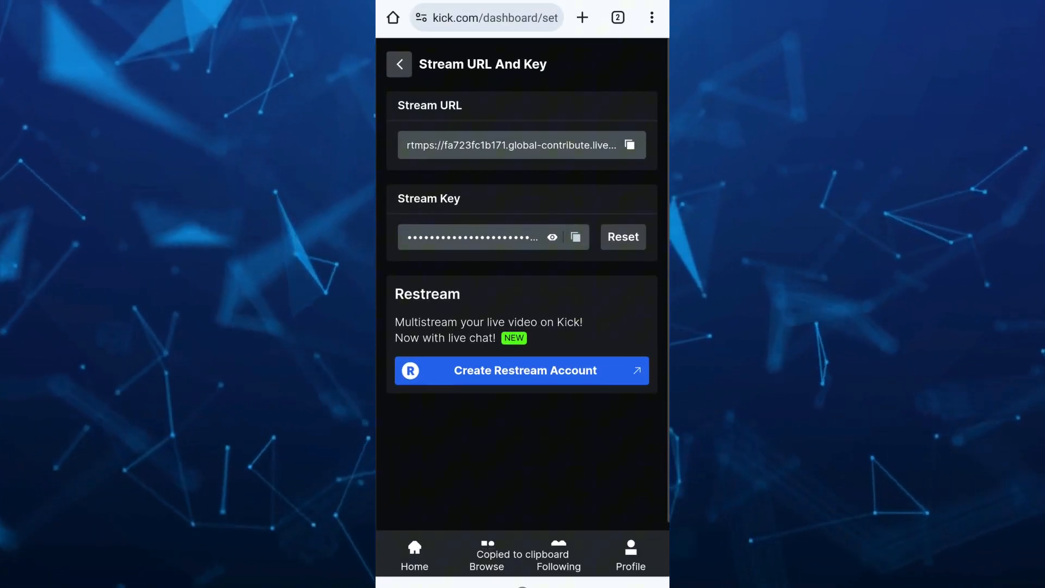
click(526, 371)
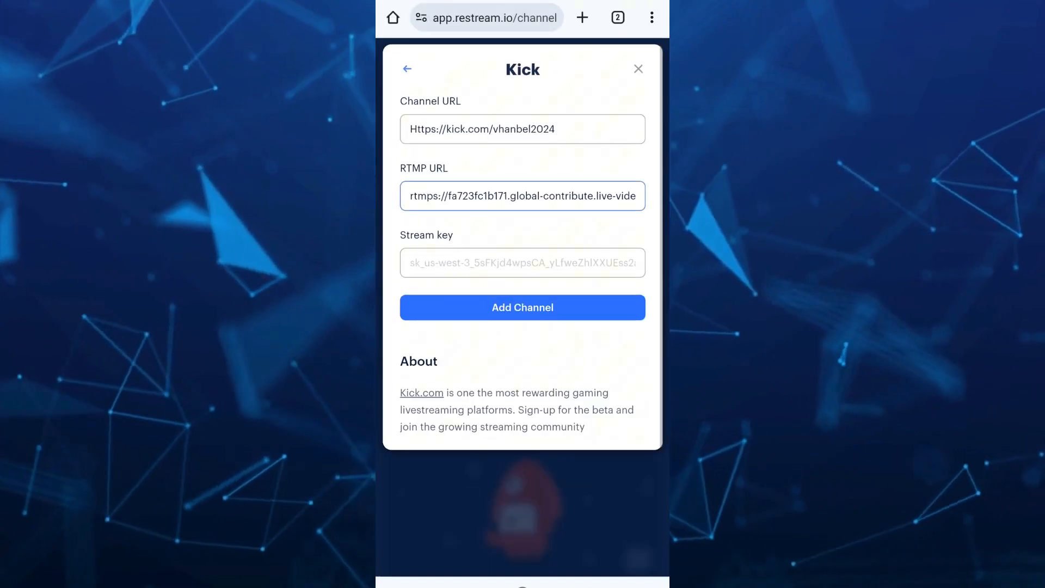
click(521, 262)
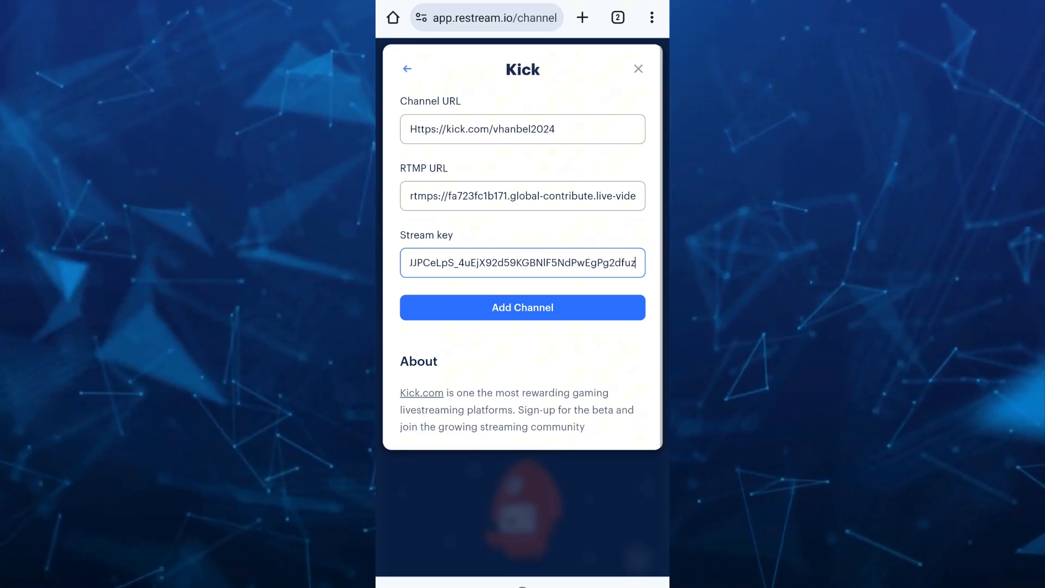
click(522, 307)
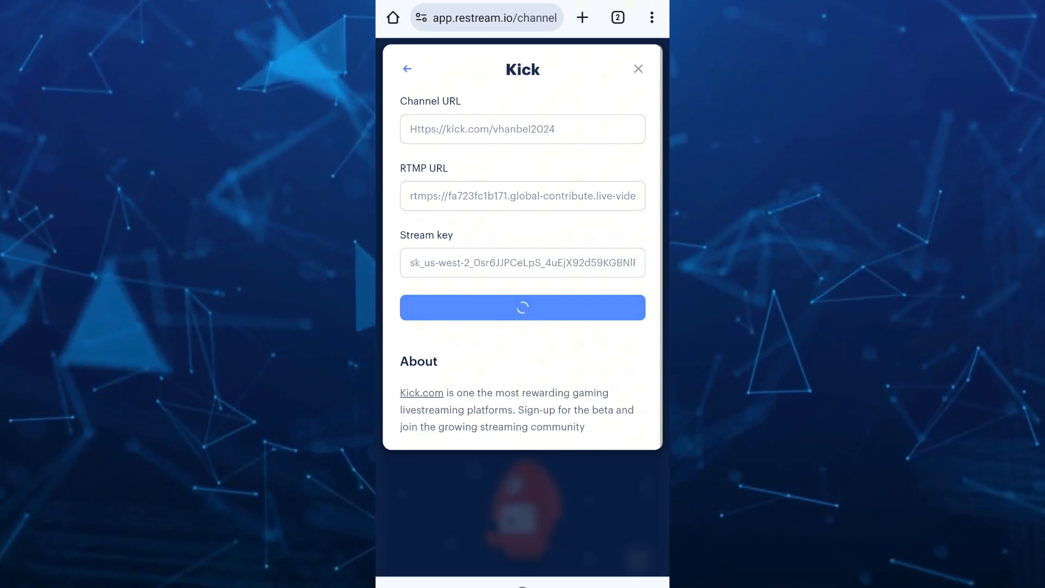